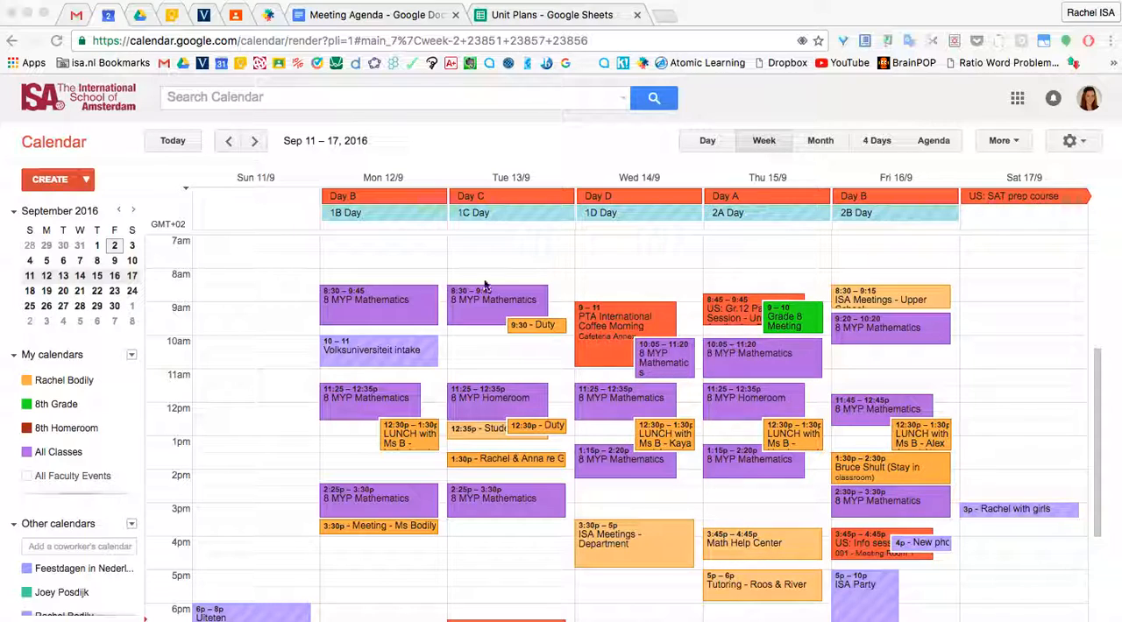
# Switch from the calendar to the Meeting Agenda document in Google Docs
pyautogui.click(377, 15)
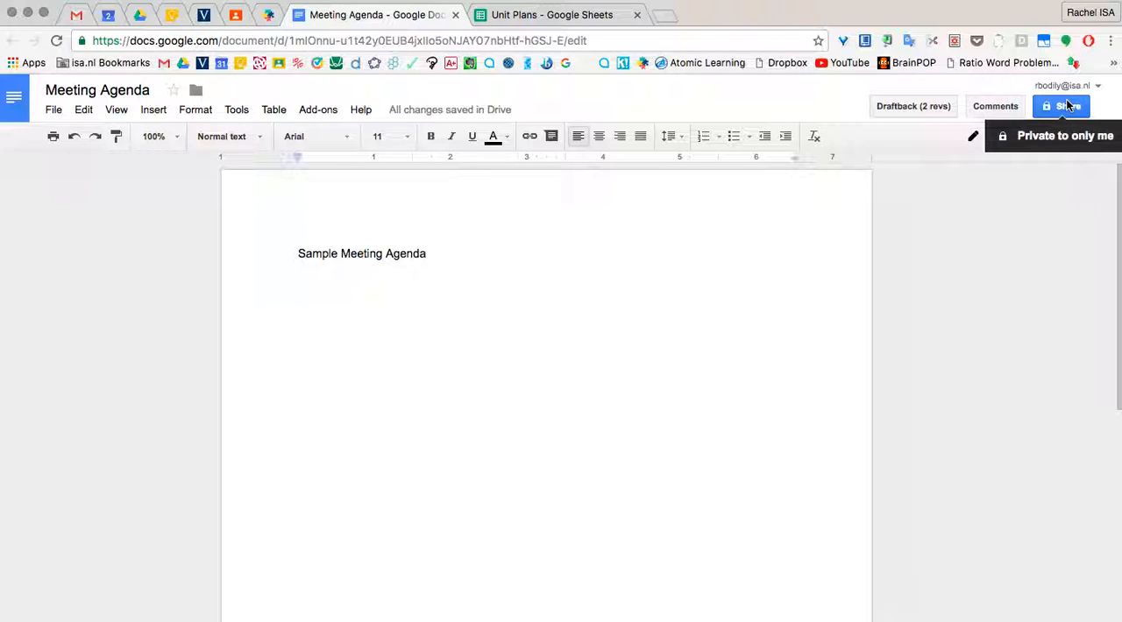
# Share the Meeting Agenda so anyone at International School of Amsterdam with the link can view
pyautogui.click(1061, 105)
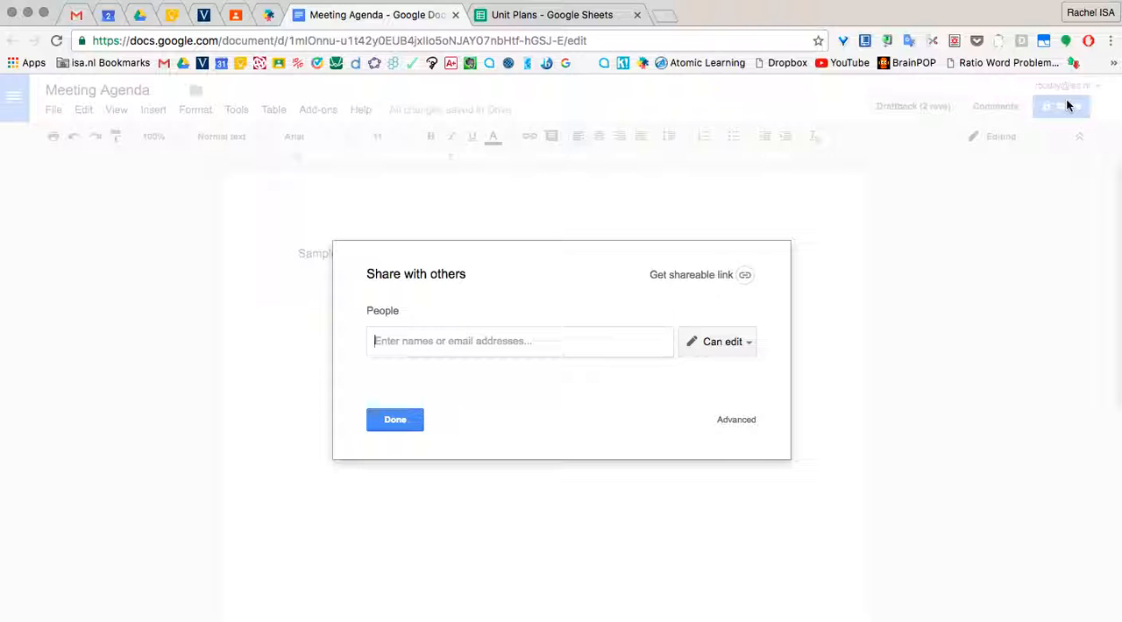
pyautogui.moveTo(744, 273)
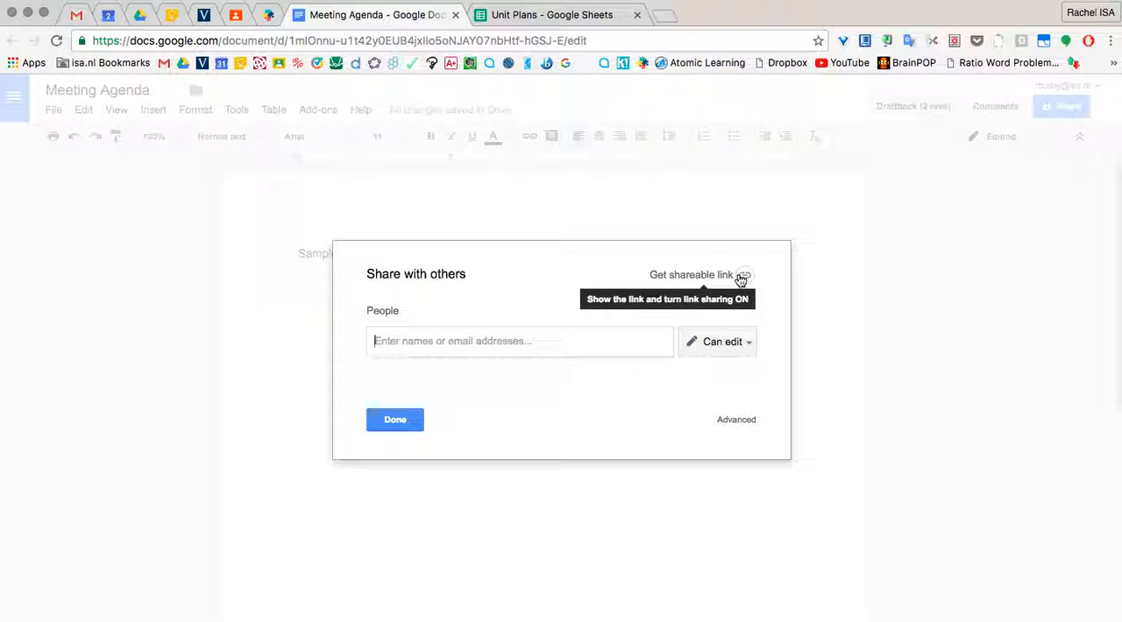
pyautogui.click(743, 274)
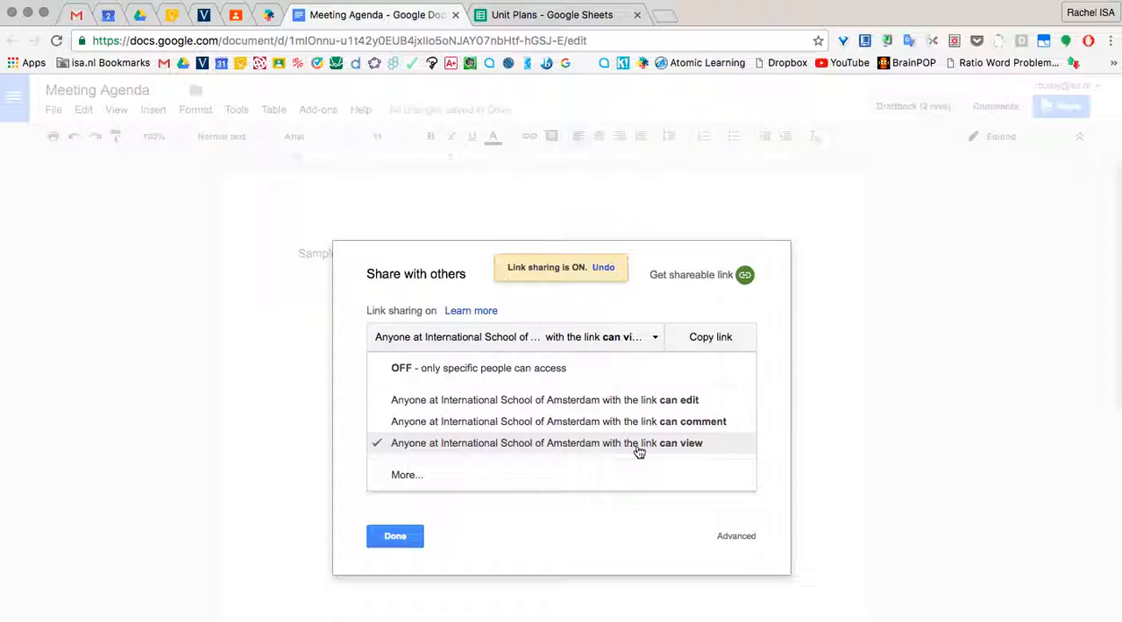
pyautogui.moveTo(703, 449)
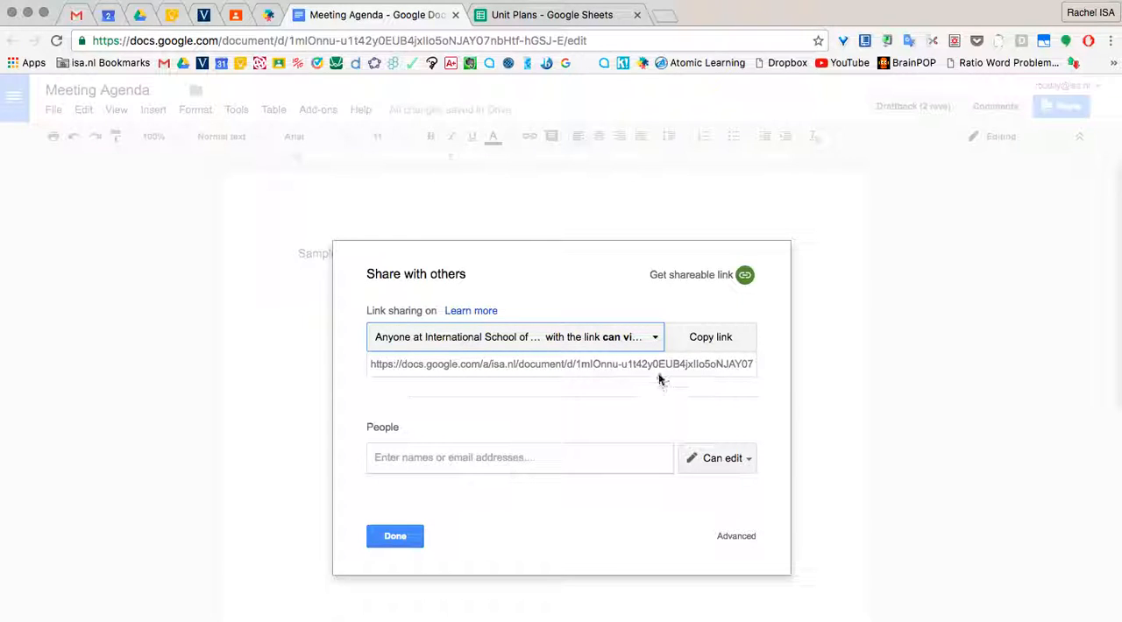
# Copy the Meeting Agenda's shareable link and keep access at 'can view'
pyautogui.click(561, 365)
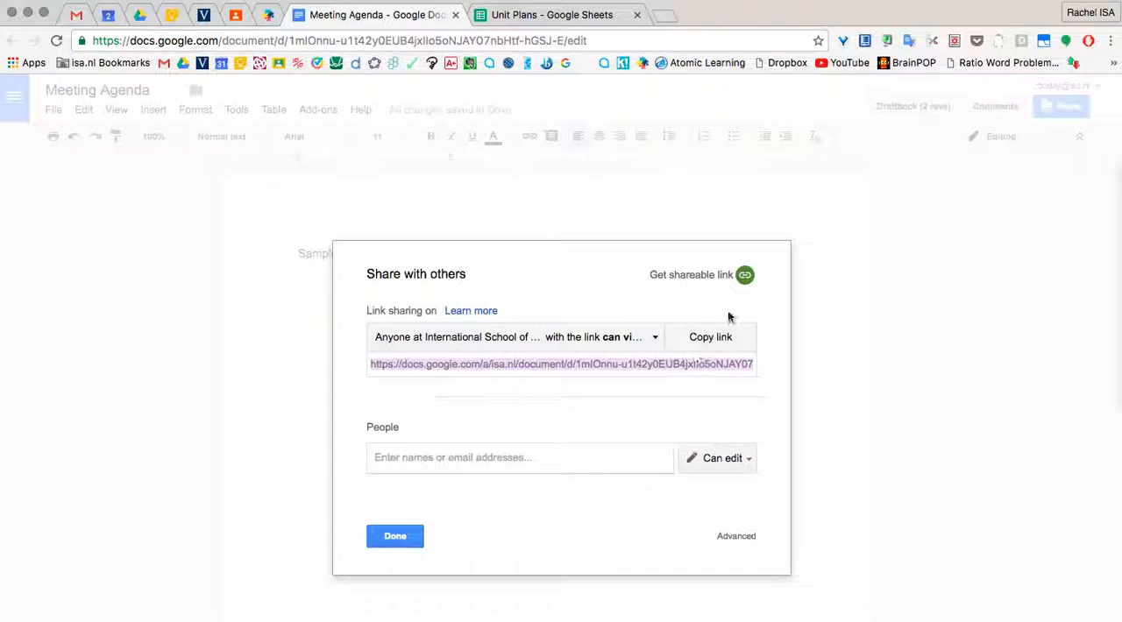
pyautogui.click(710, 336)
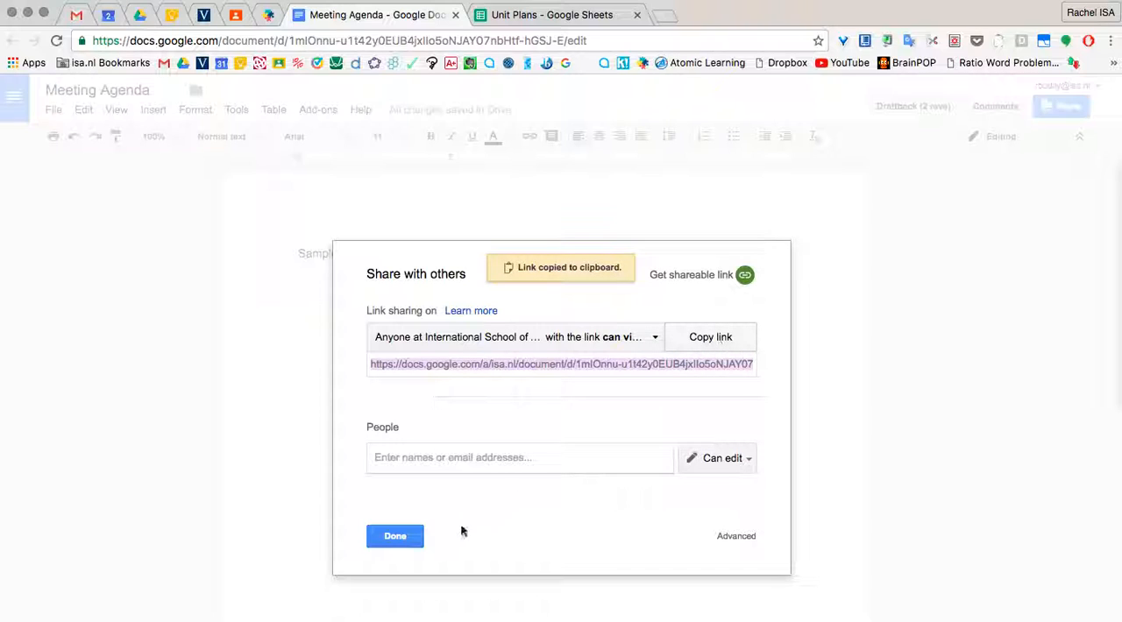
pyautogui.click(394, 537)
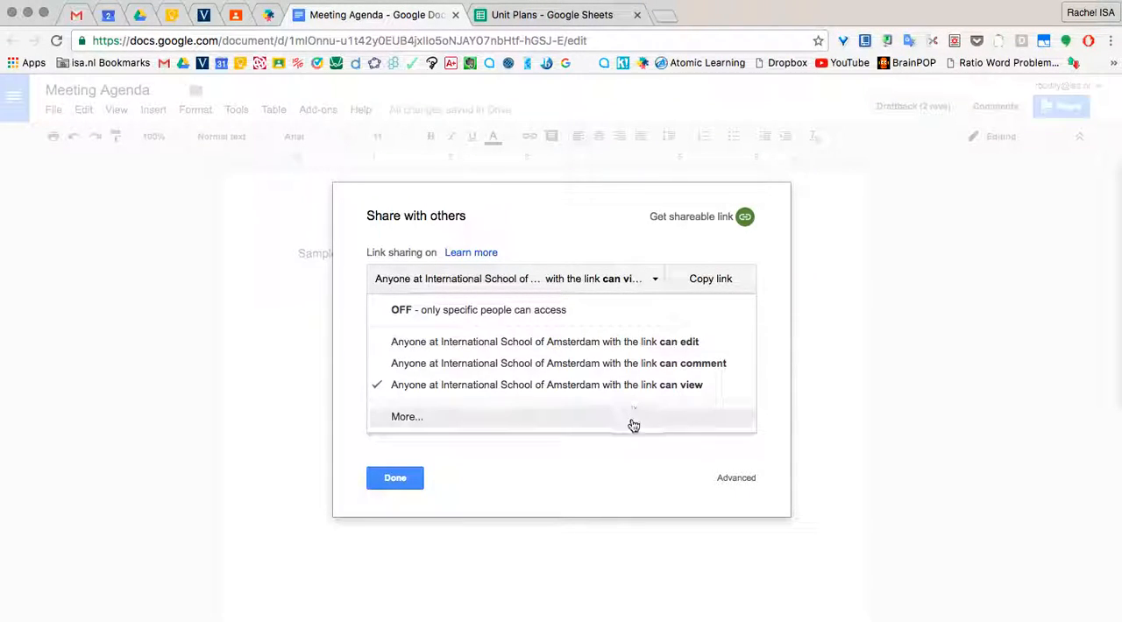
pyautogui.click(395, 477)
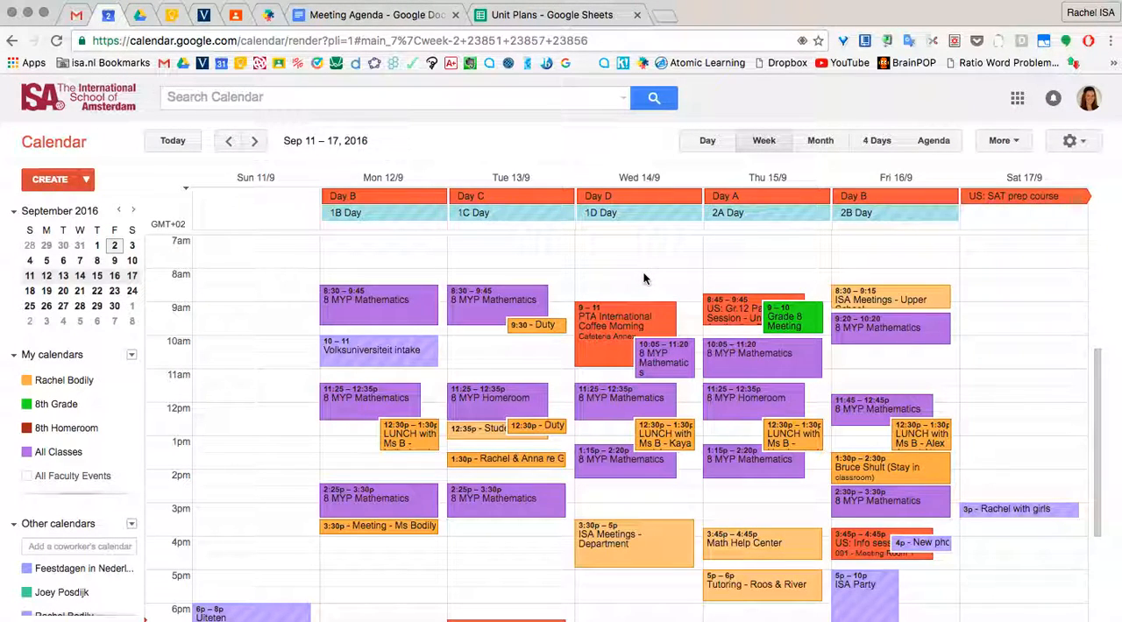
# Create a 'Meeting with Others' event on Wednesday 14 at 8–9am and bring up its details
pyautogui.click(638, 273)
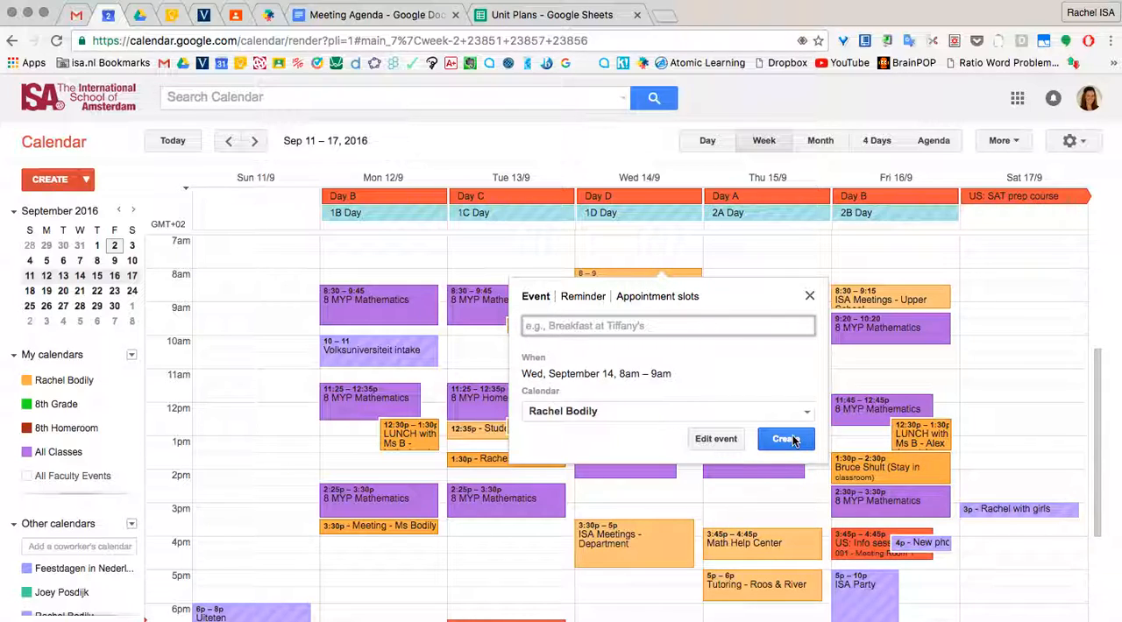
pyautogui.write('Meeting wi')
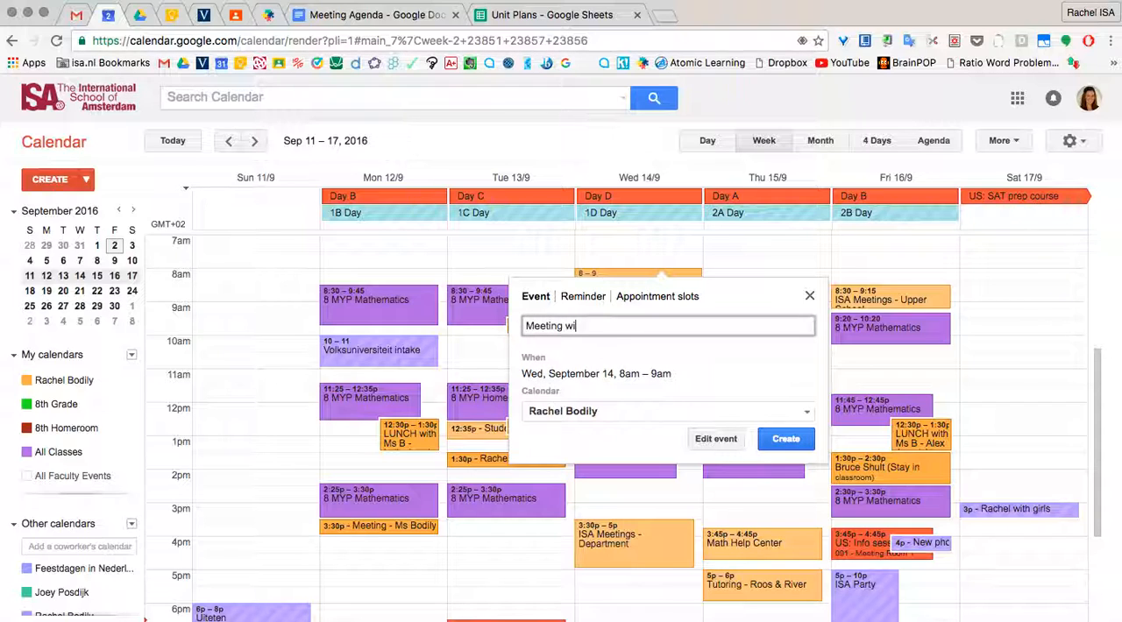
pyautogui.write('with Others')
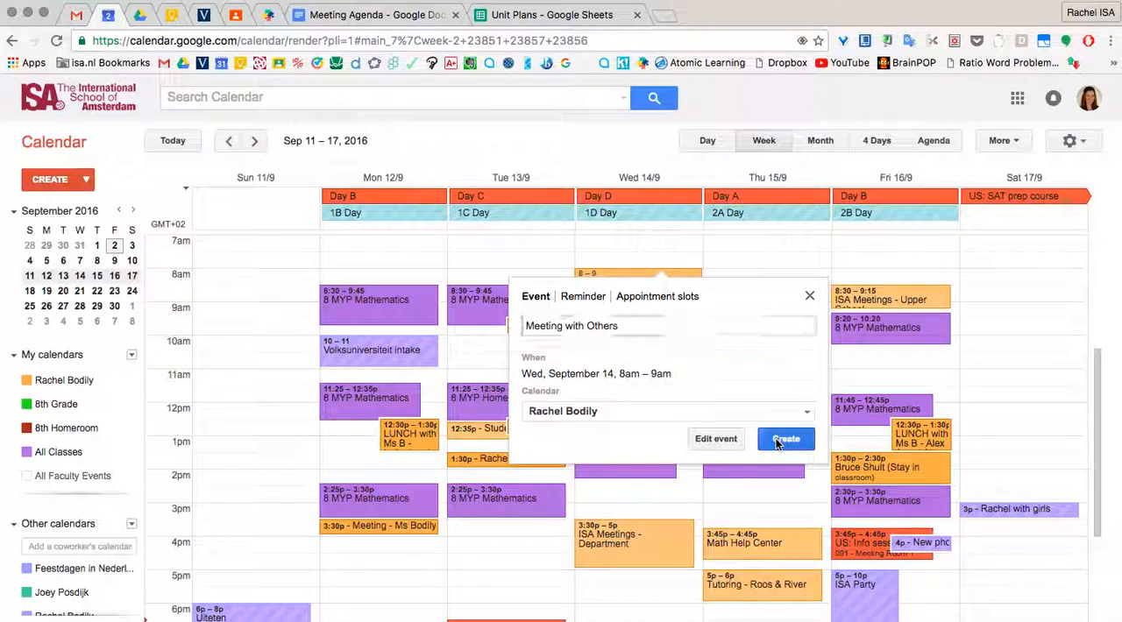
pyautogui.click(785, 438)
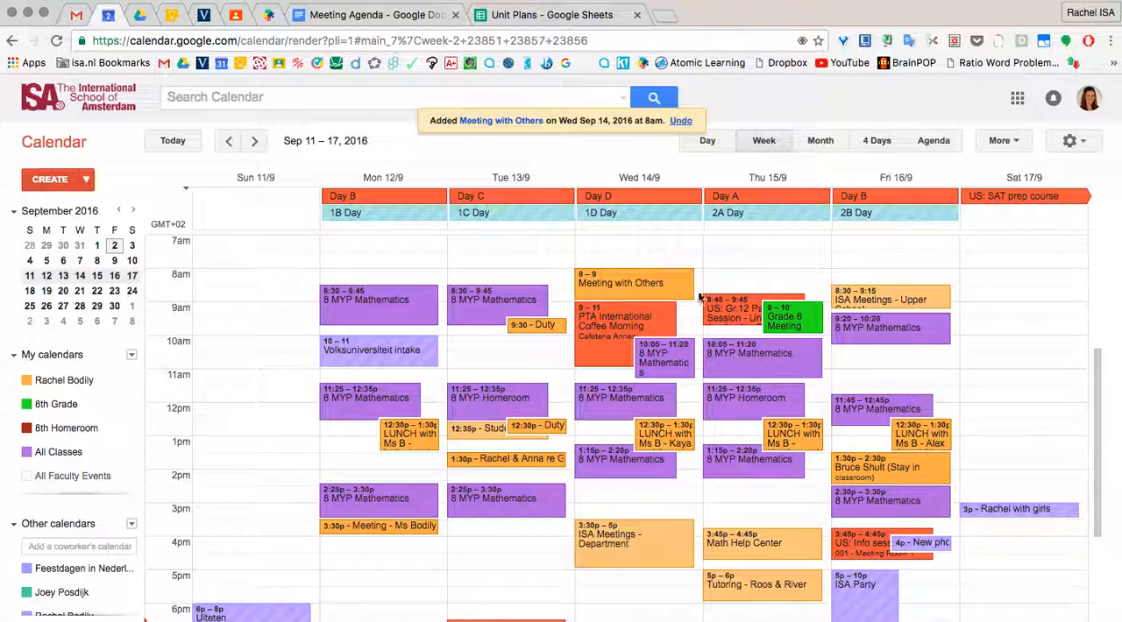
pyautogui.click(620, 282)
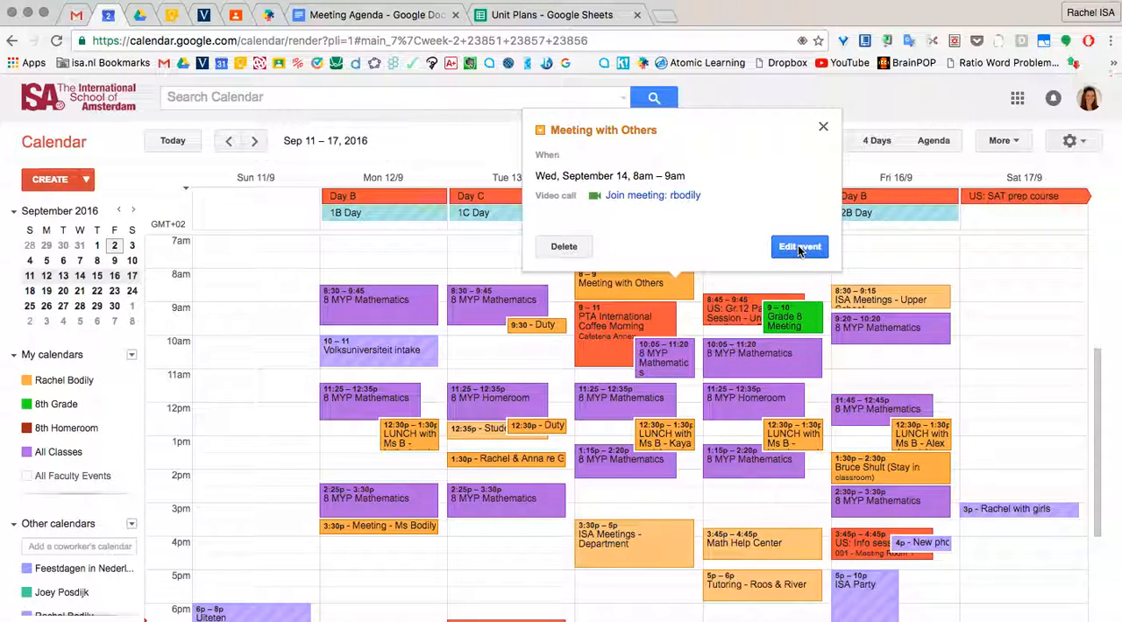
# Give the event location 264 and the description 'About bringing snacks'
pyautogui.click(800, 246)
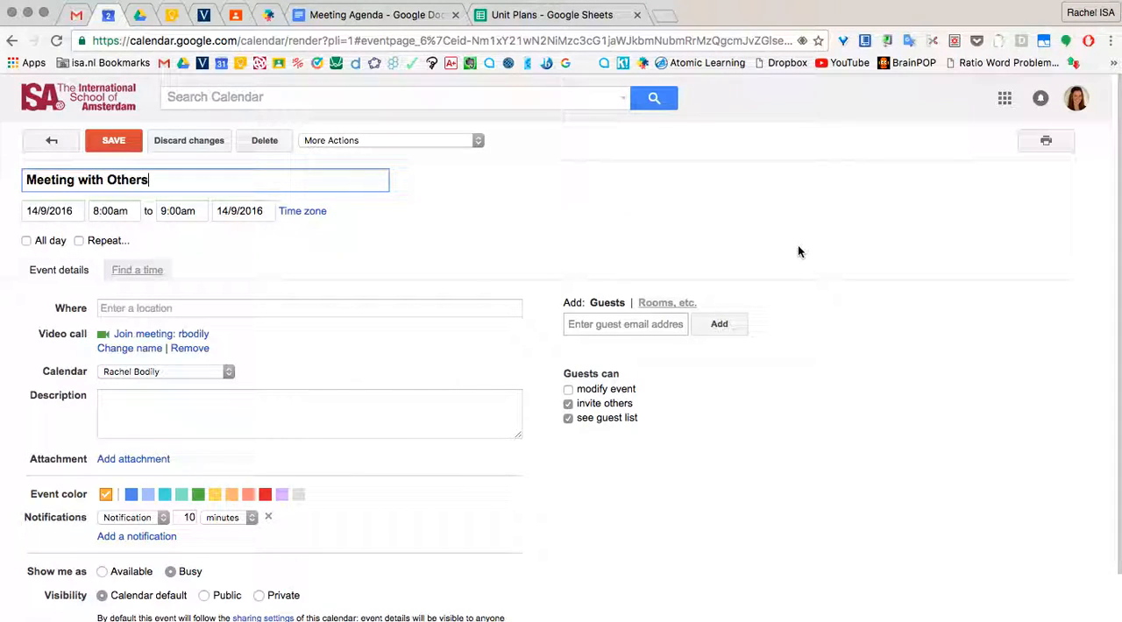
pyautogui.click(308, 309)
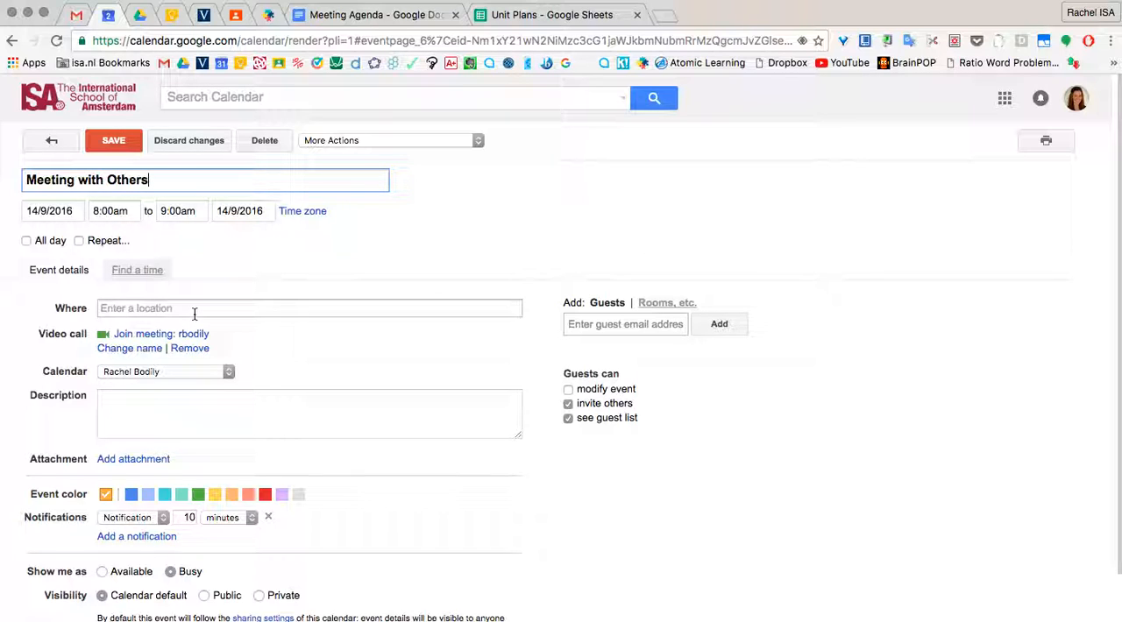
pyautogui.write('264')
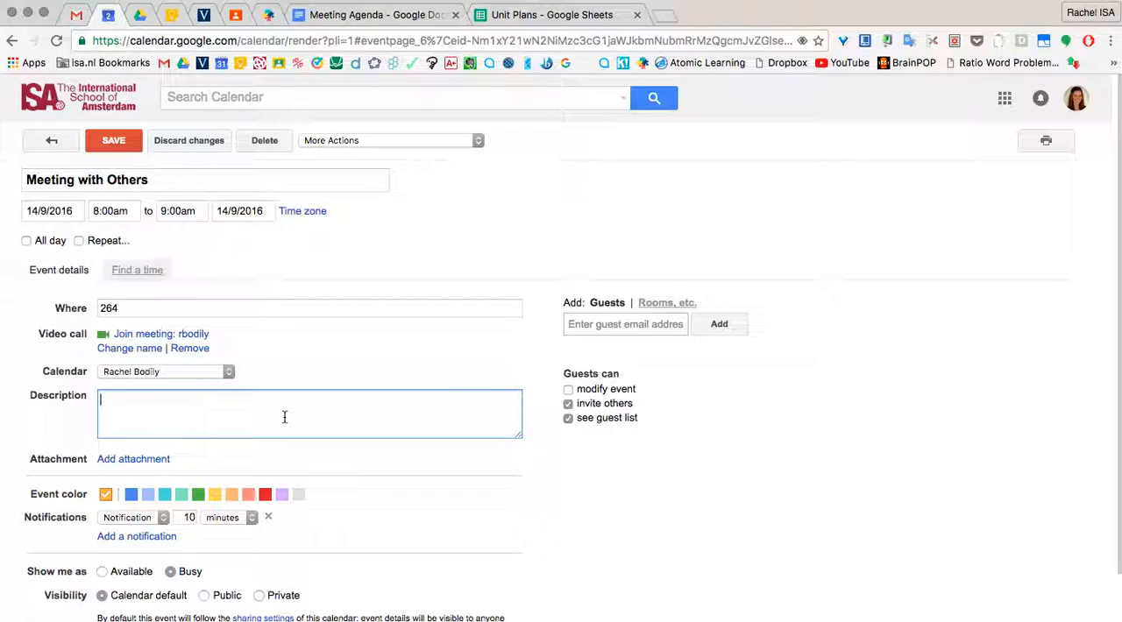
pyautogui.write('About')
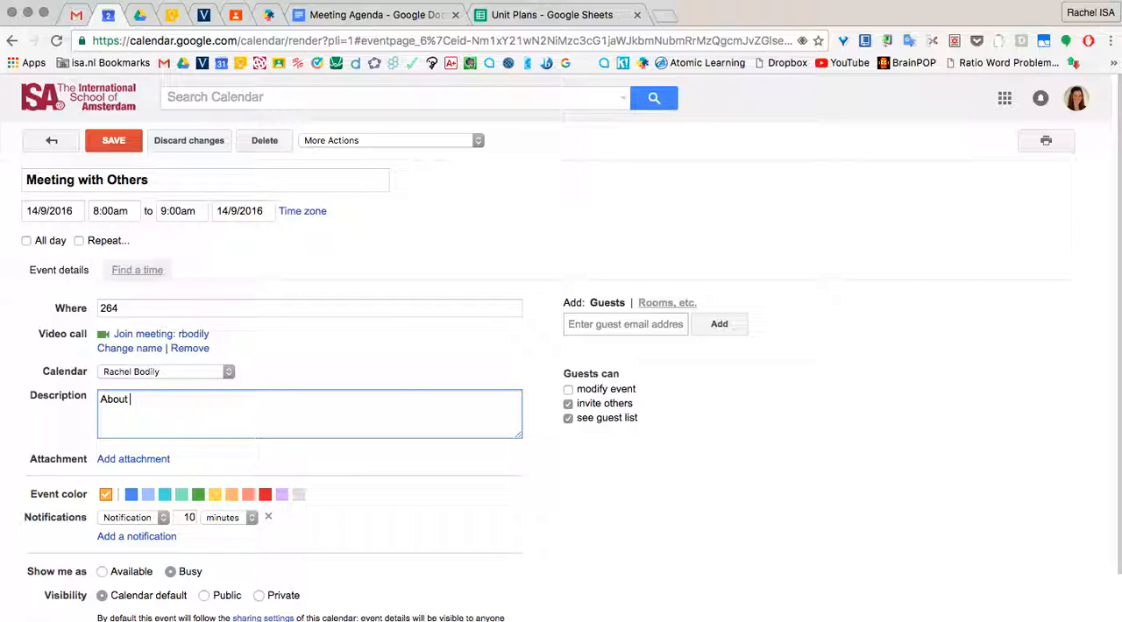
pyautogui.write('bringing snacks')
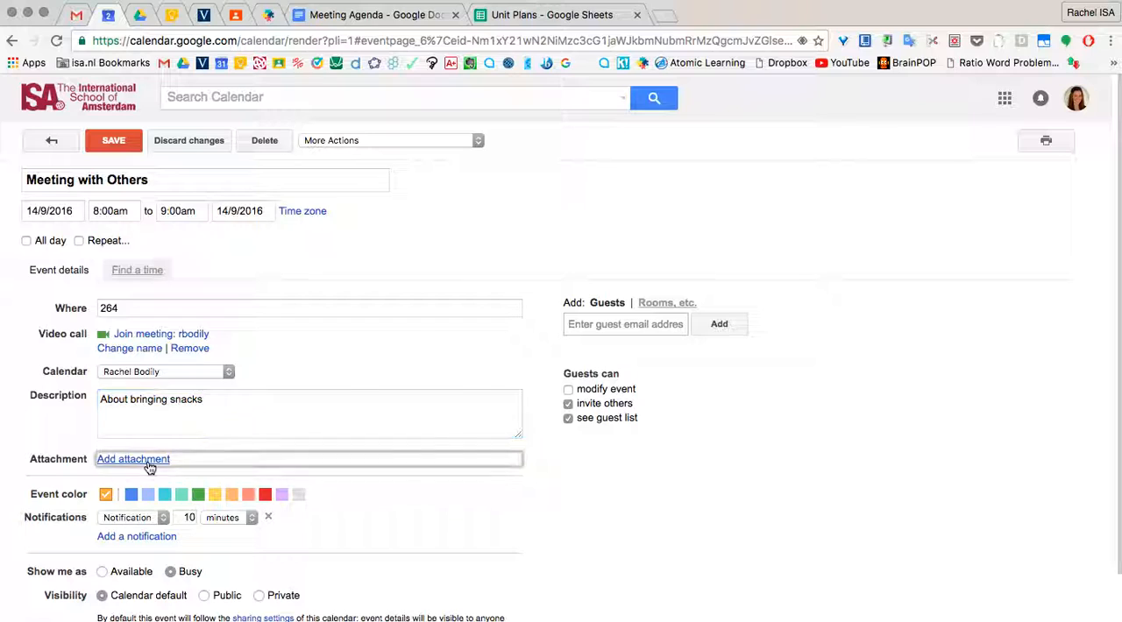
# Attach the Meeting Agenda document from Google Drive to the event
pyautogui.click(133, 459)
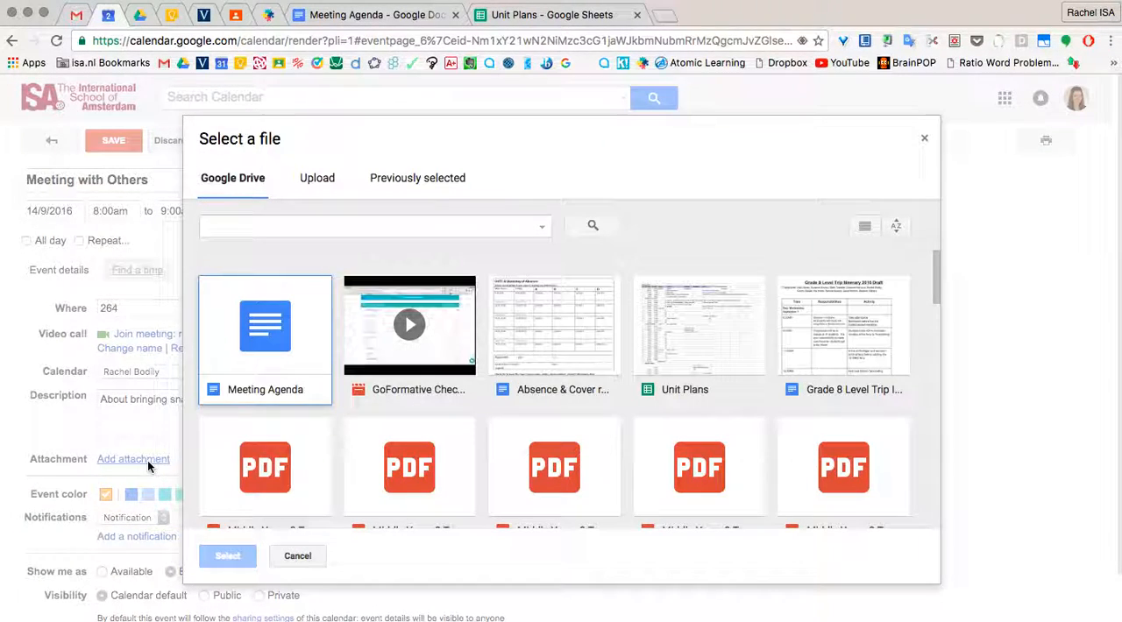
pyautogui.click(265, 326)
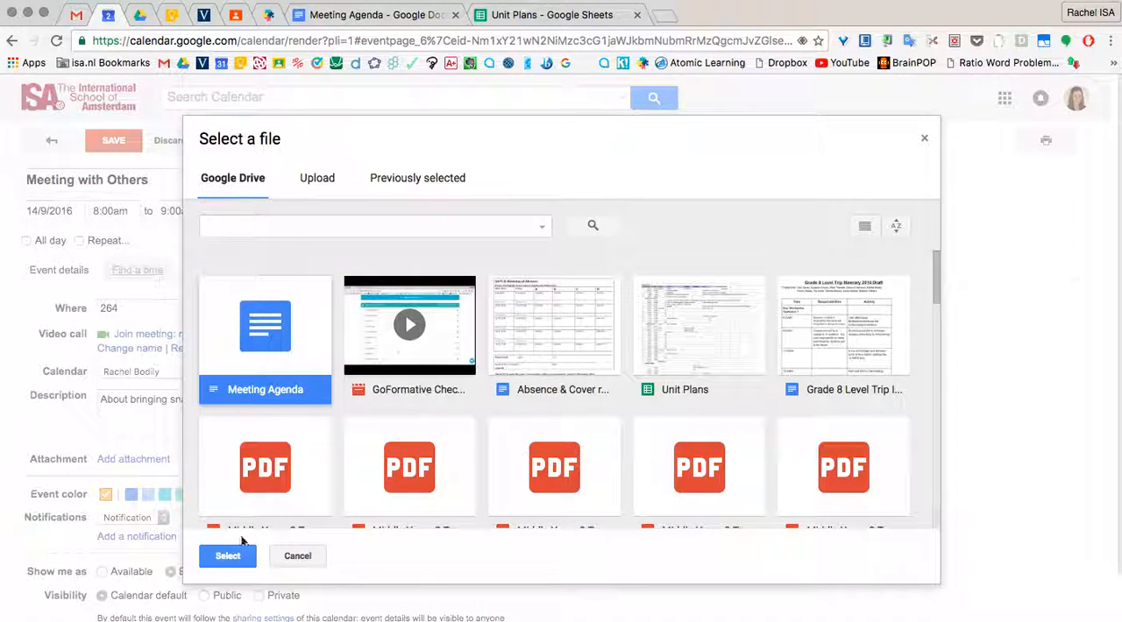
pyautogui.click(228, 556)
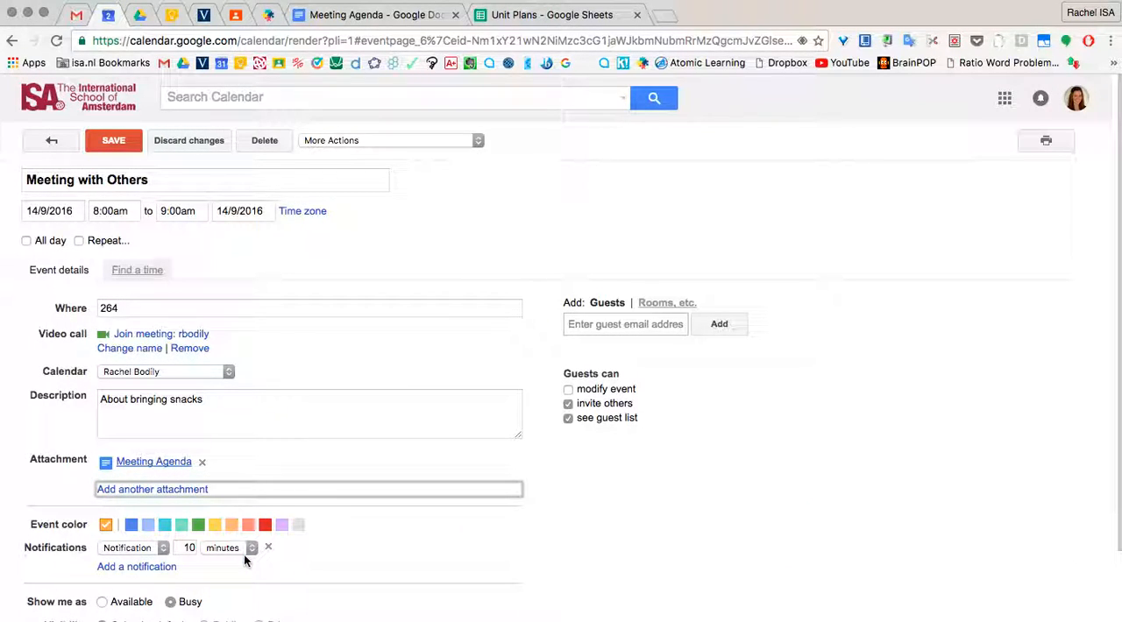
pyautogui.click(624, 325)
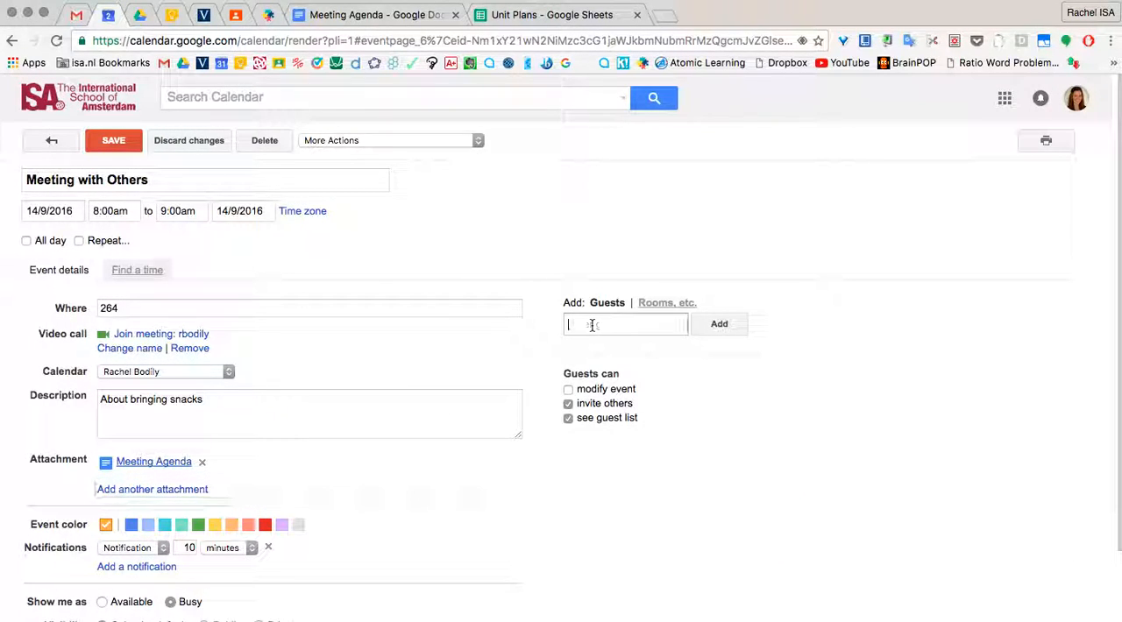
pyautogui.write('k')
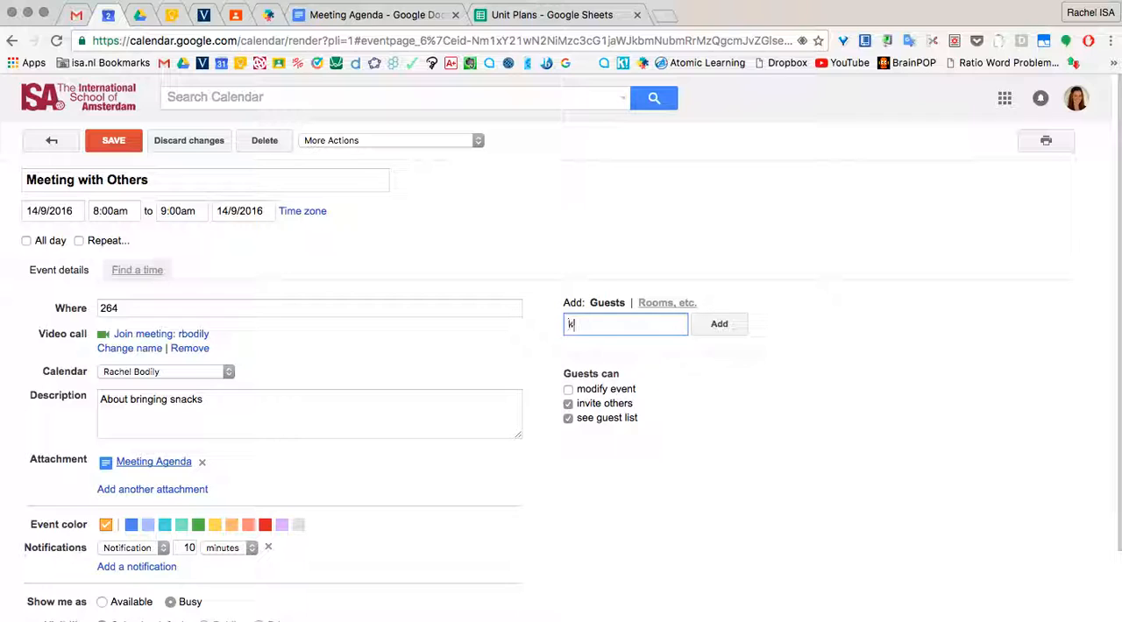
pyautogui.write('im')
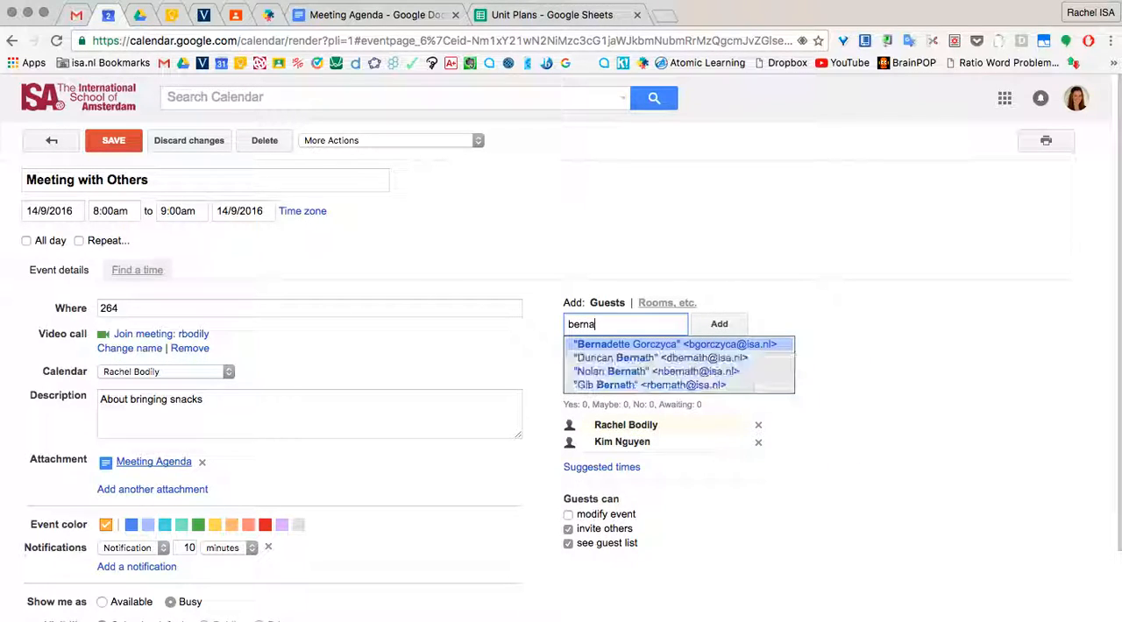
pyautogui.click(675, 344)
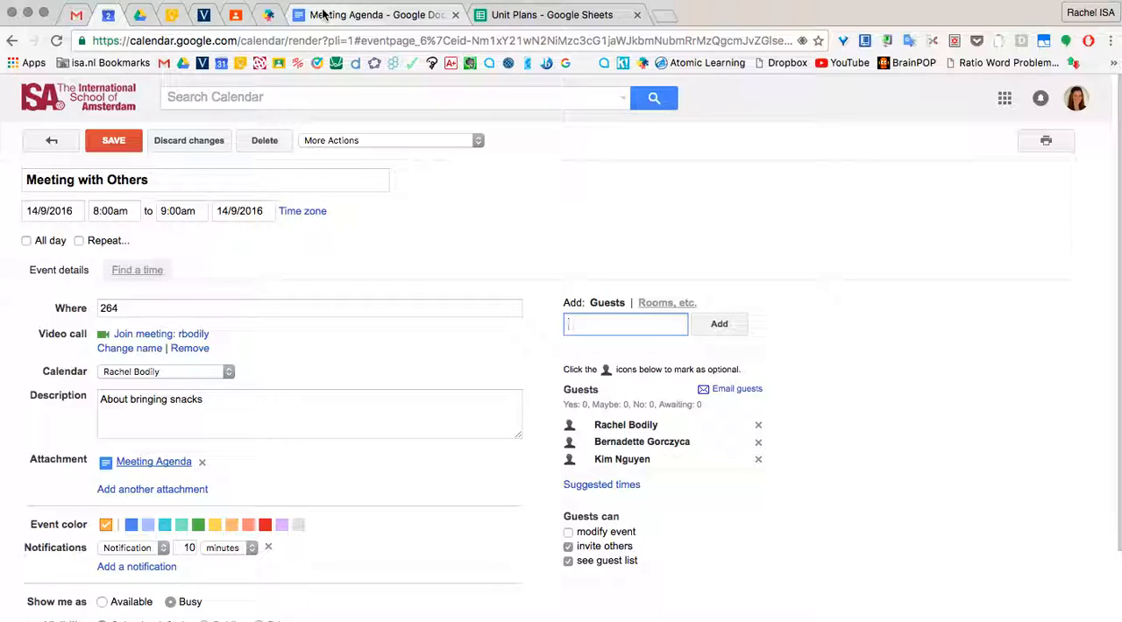
pyautogui.moveTo(382, 14)
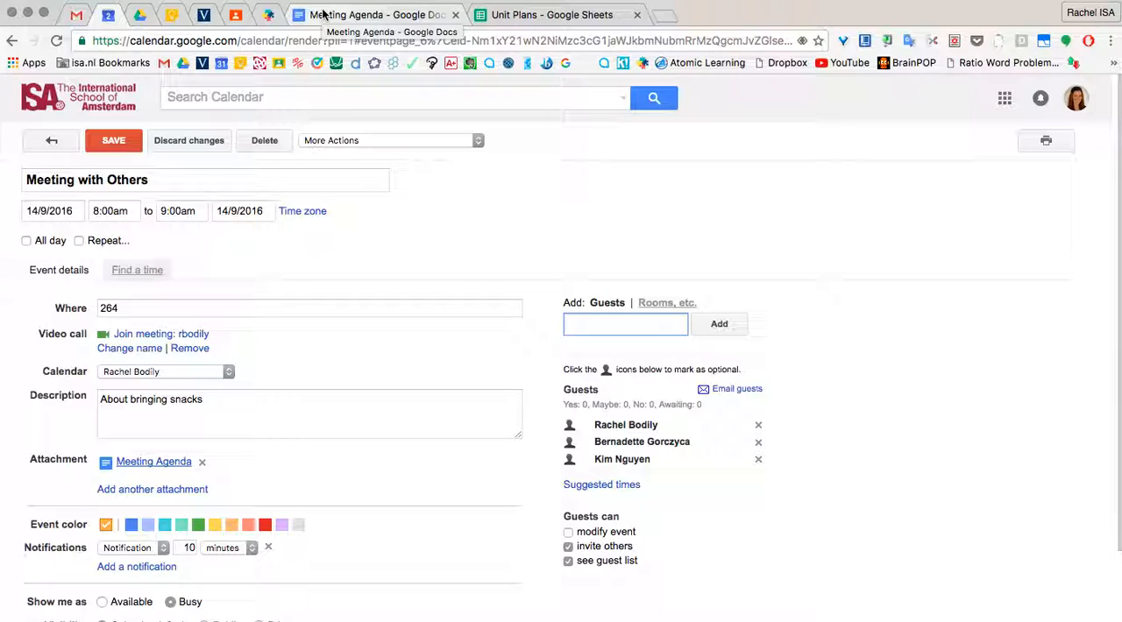
pyautogui.click(624, 323)
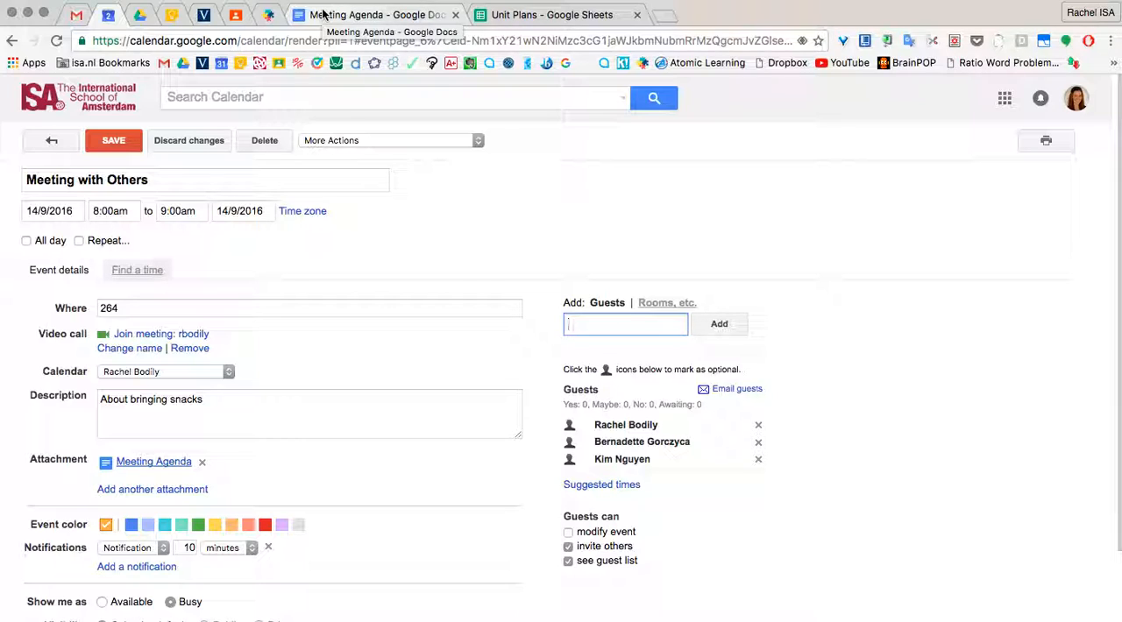